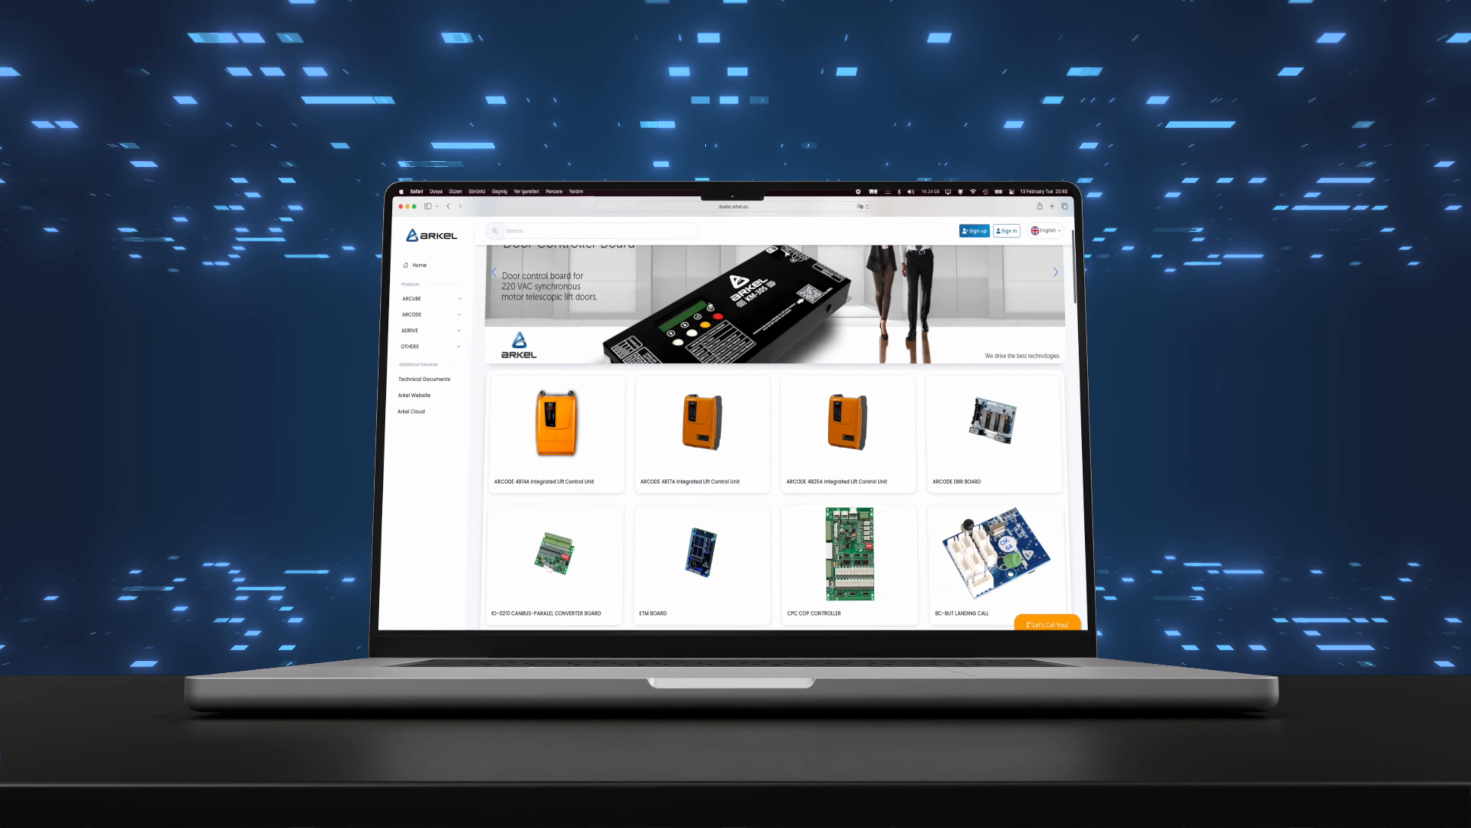
scroll(down, 3)
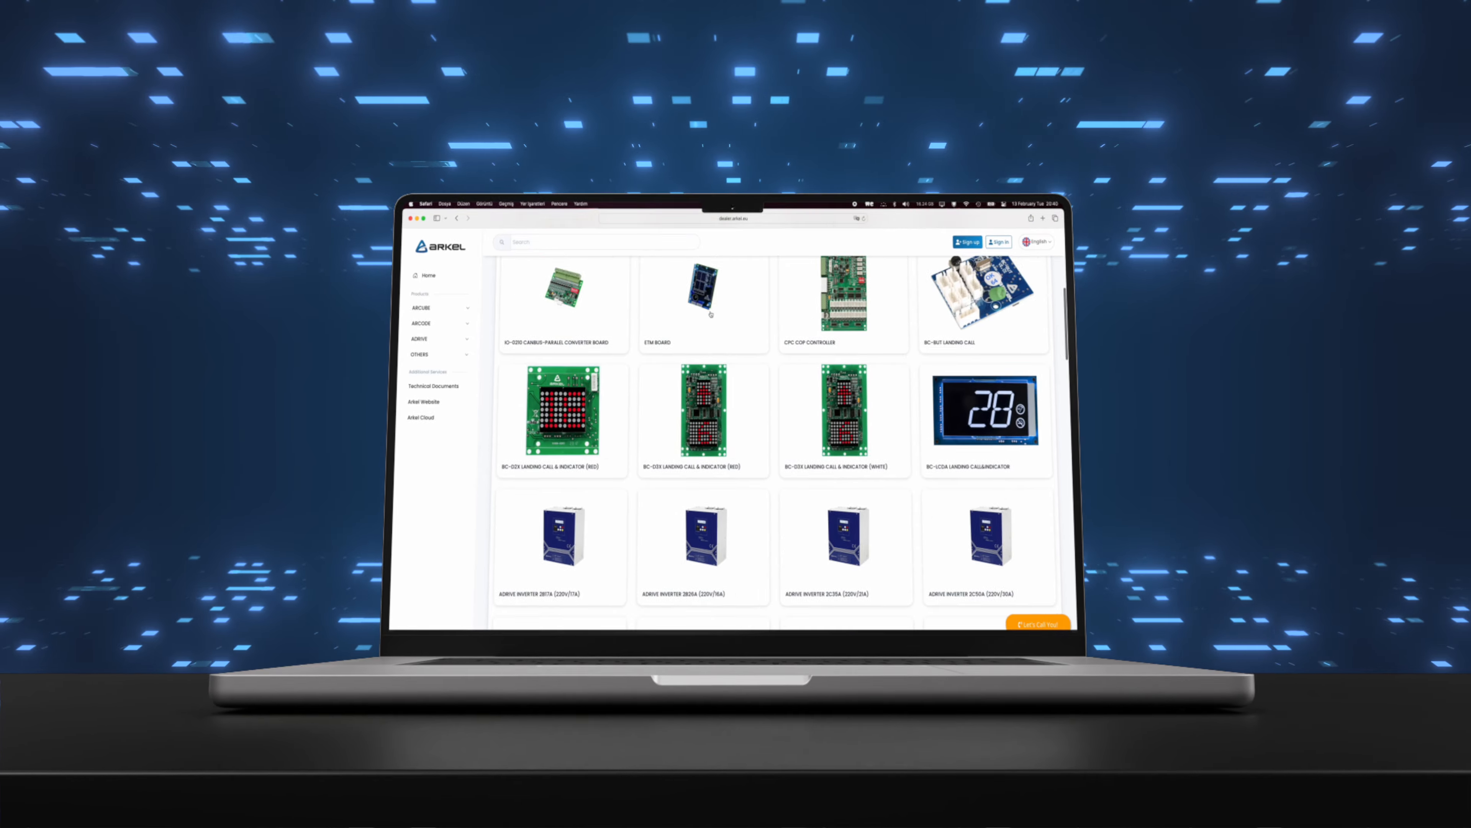